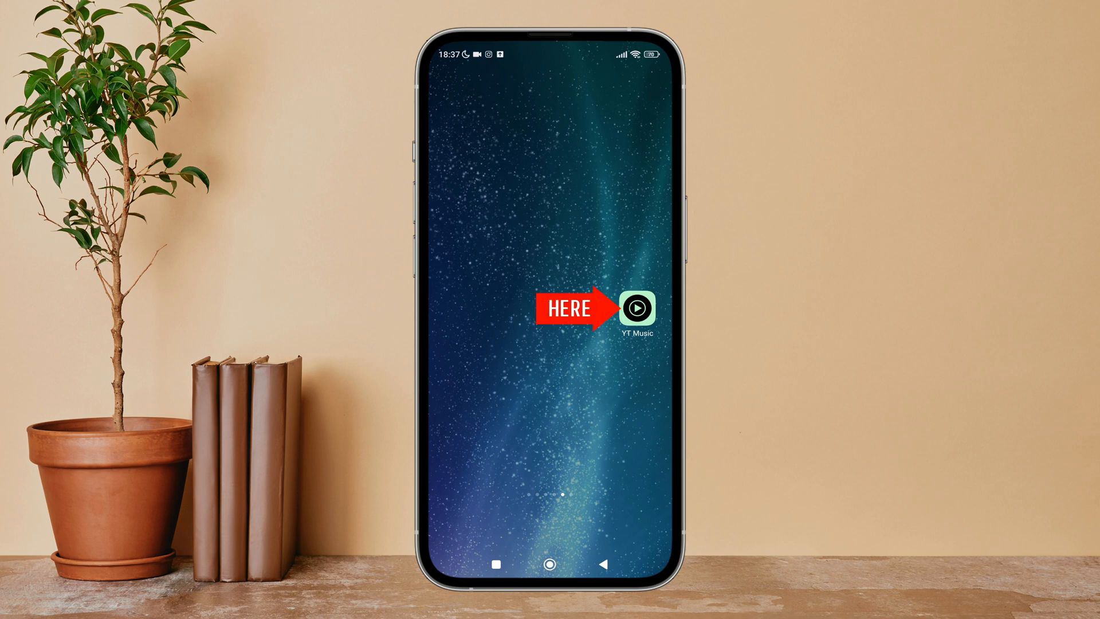
Step: Launch YouTube Music and open Settings from the profile avatar's account menu
click(637, 309)
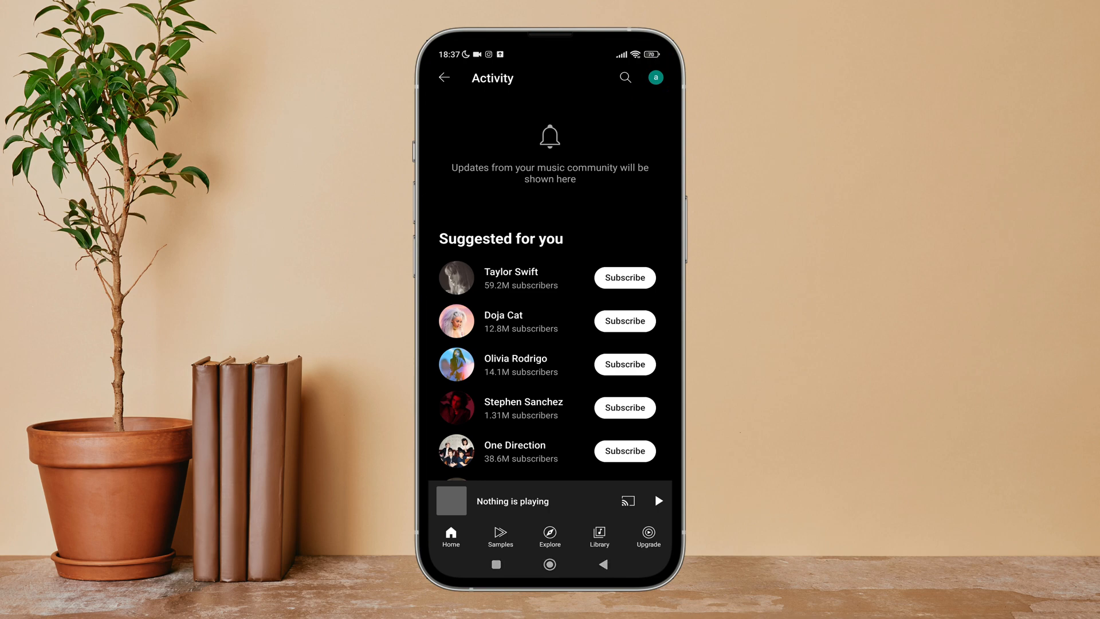
click(655, 77)
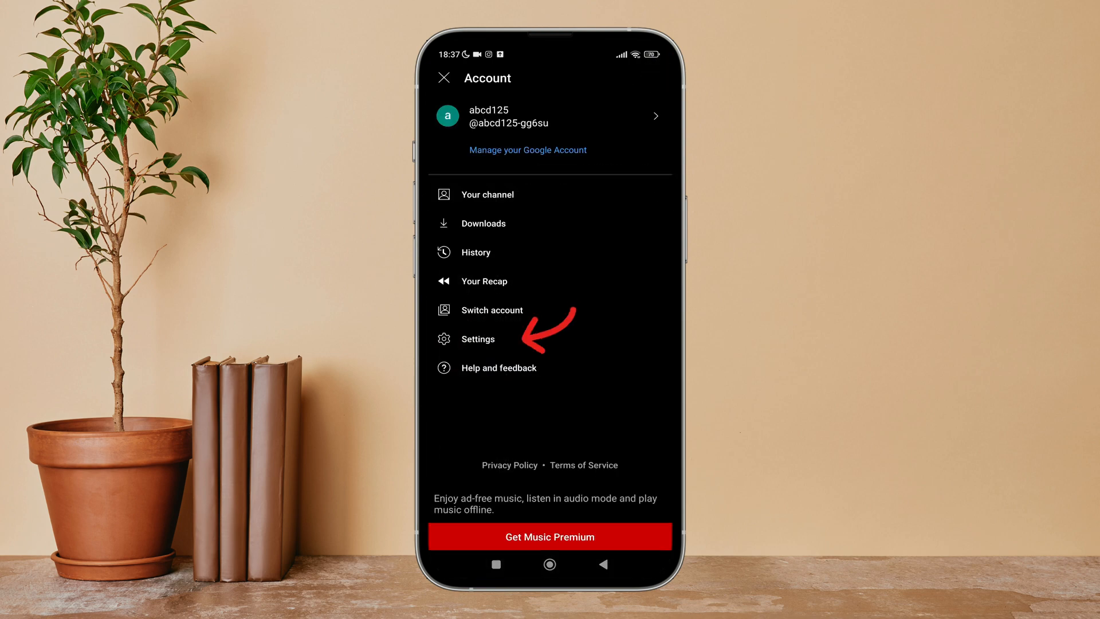
click(478, 339)
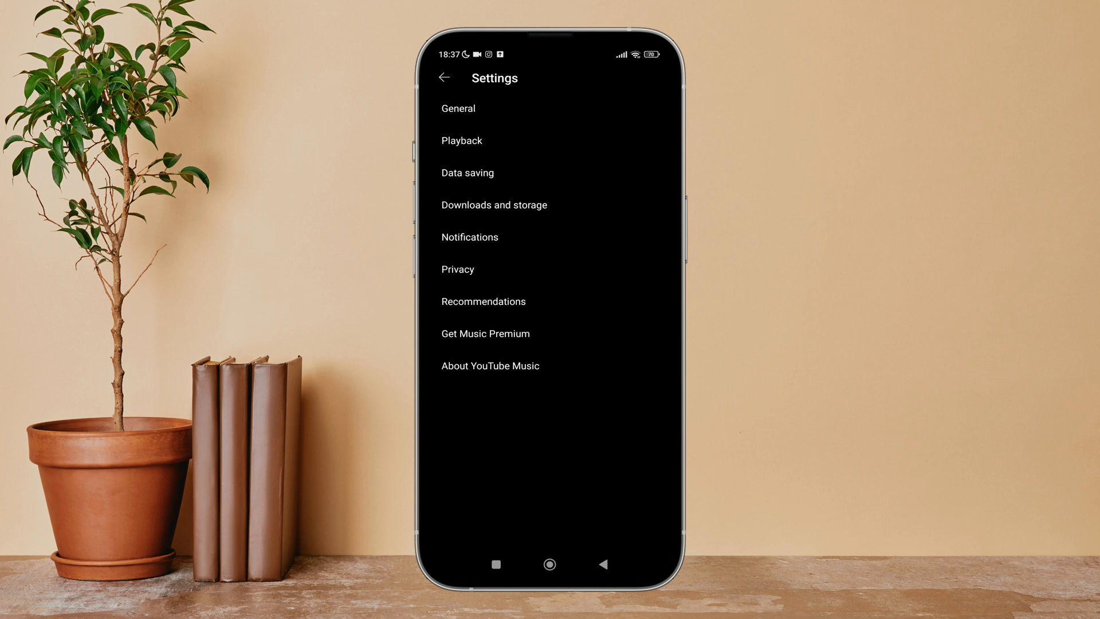
Step: Switch the Dynamic queue toggle off under Settings > Playback
click(461, 140)
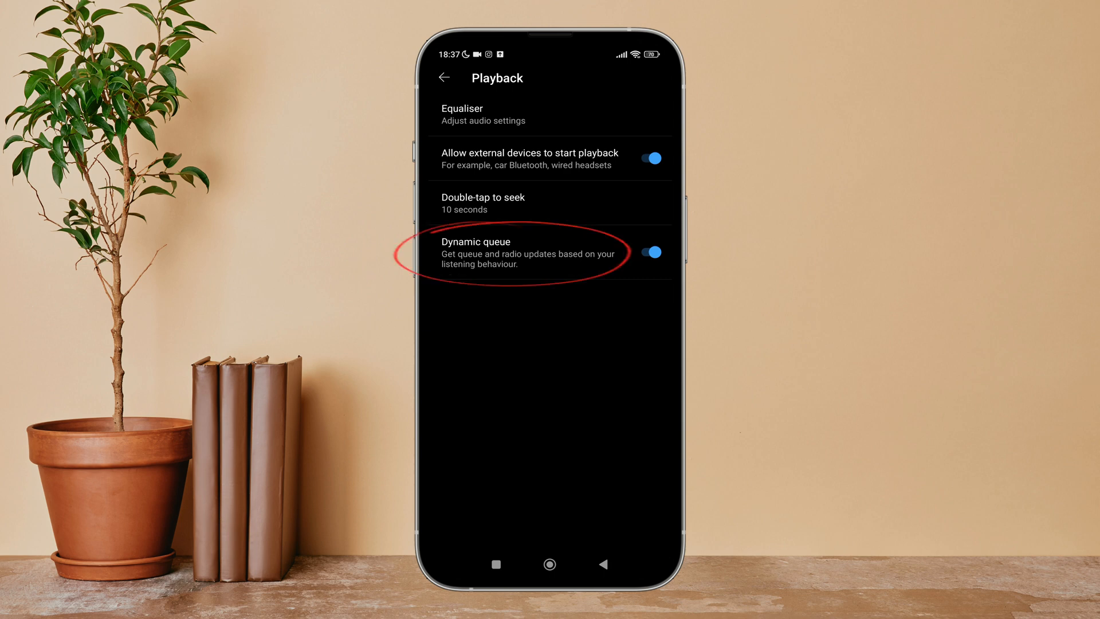
click(649, 252)
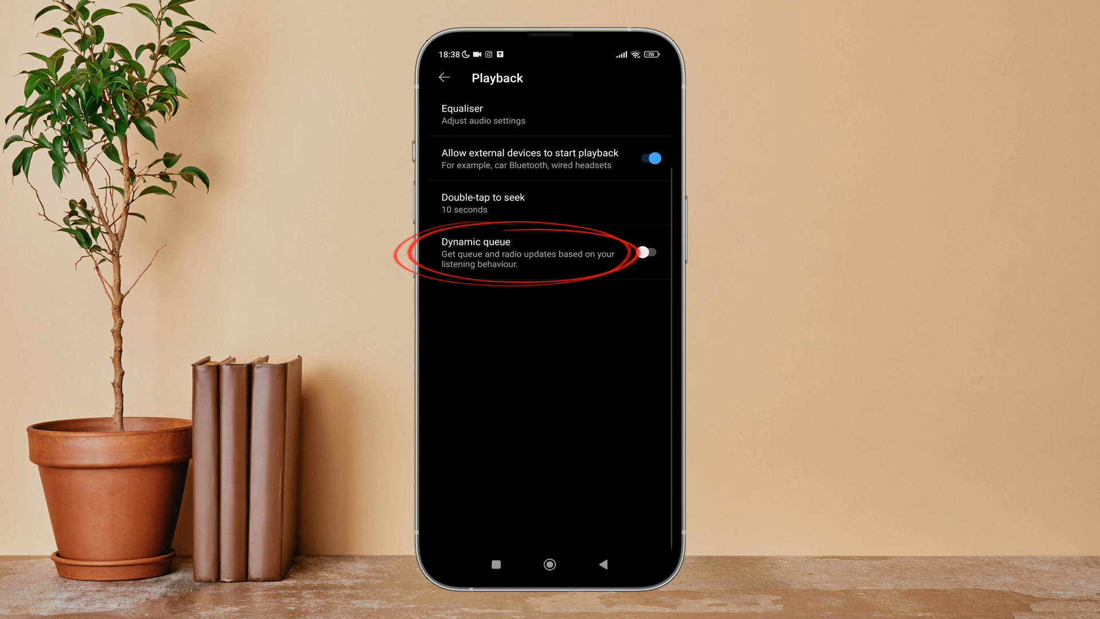